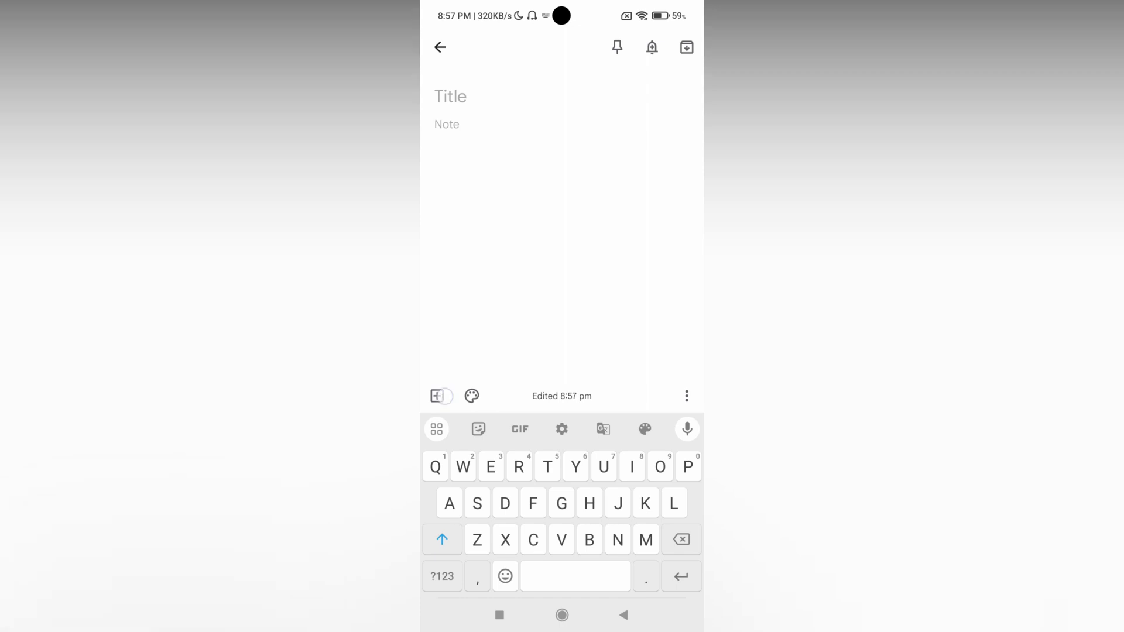
- Add a drawing to the new empty note, landing on a blank canvas
left_click(436, 396)
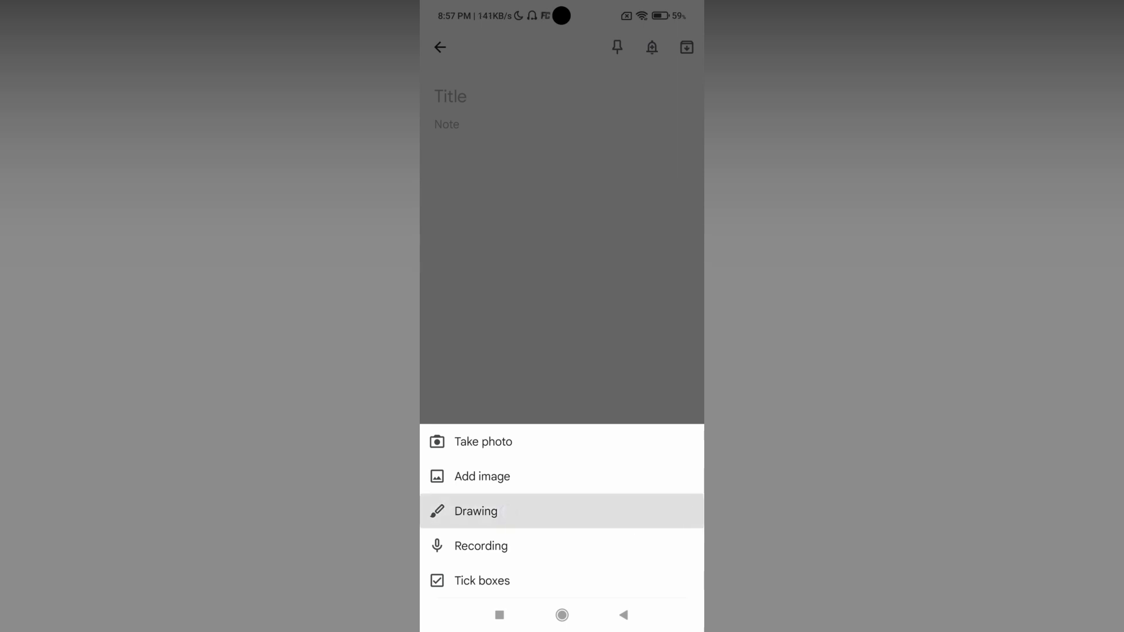
left_click(475, 511)
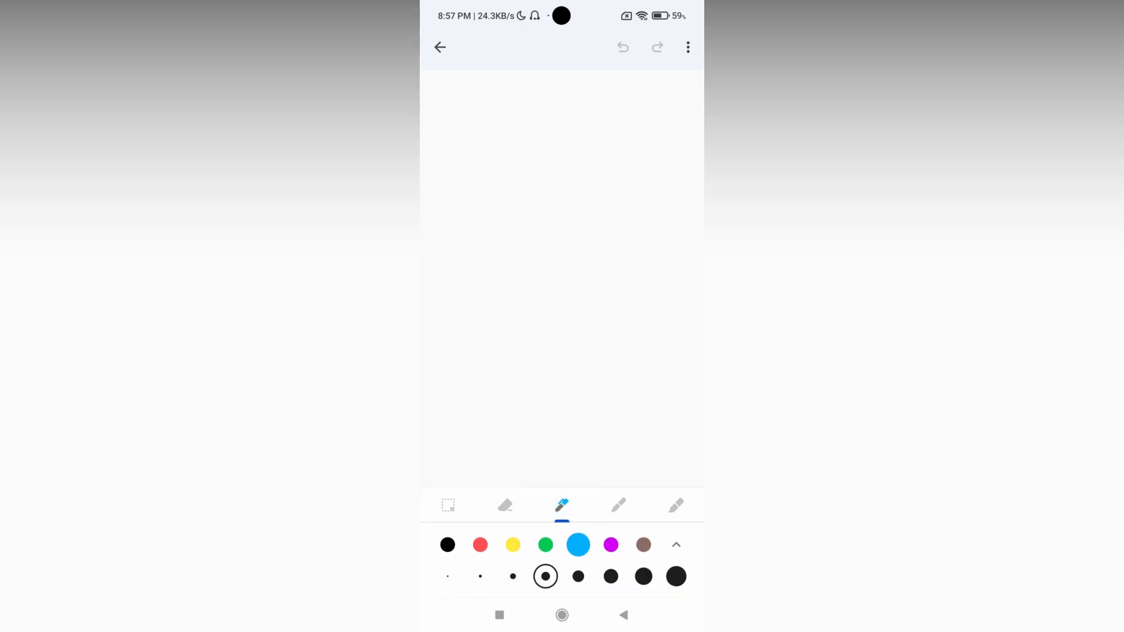
- After trying black and blue, draw green freehand squiggles and return to the note
left_click(447, 545)
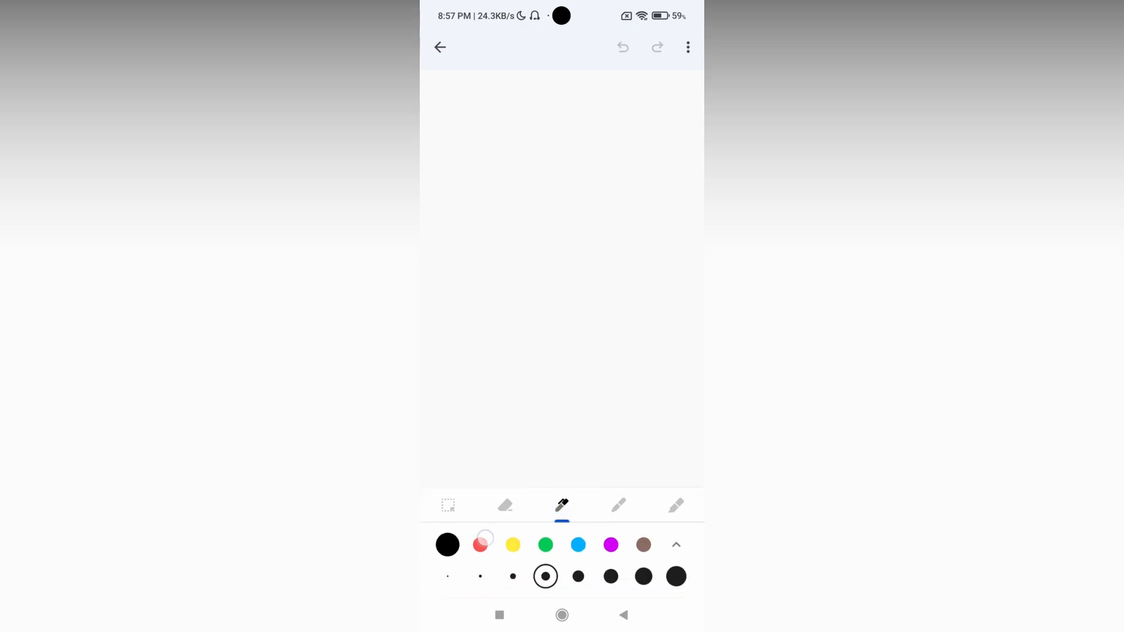
left_click(577, 544)
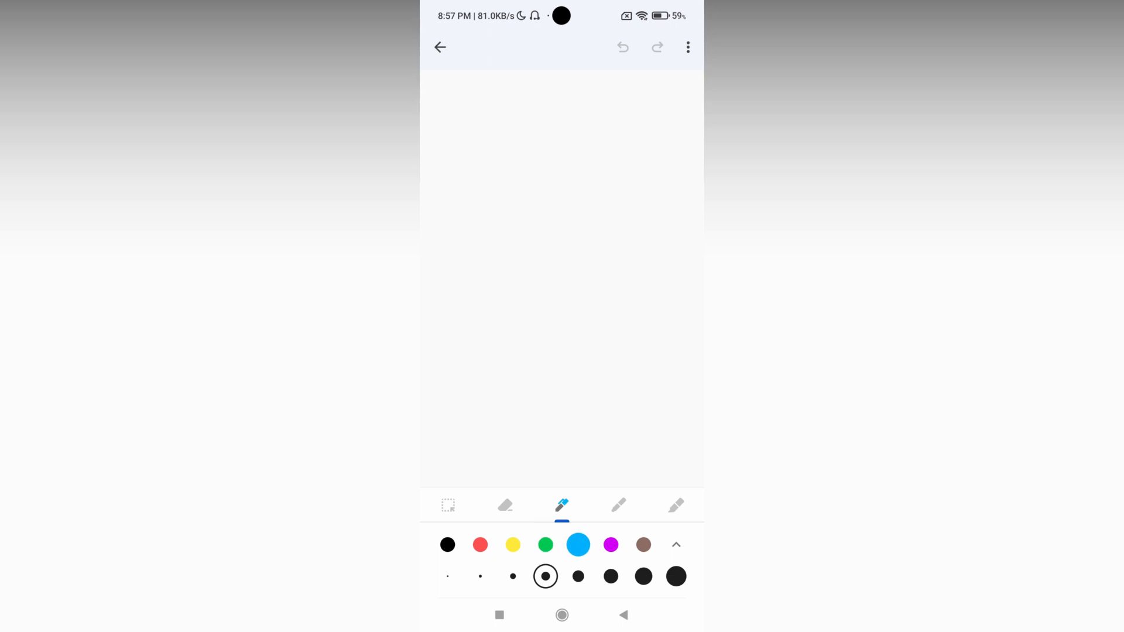
left_click(546, 544)
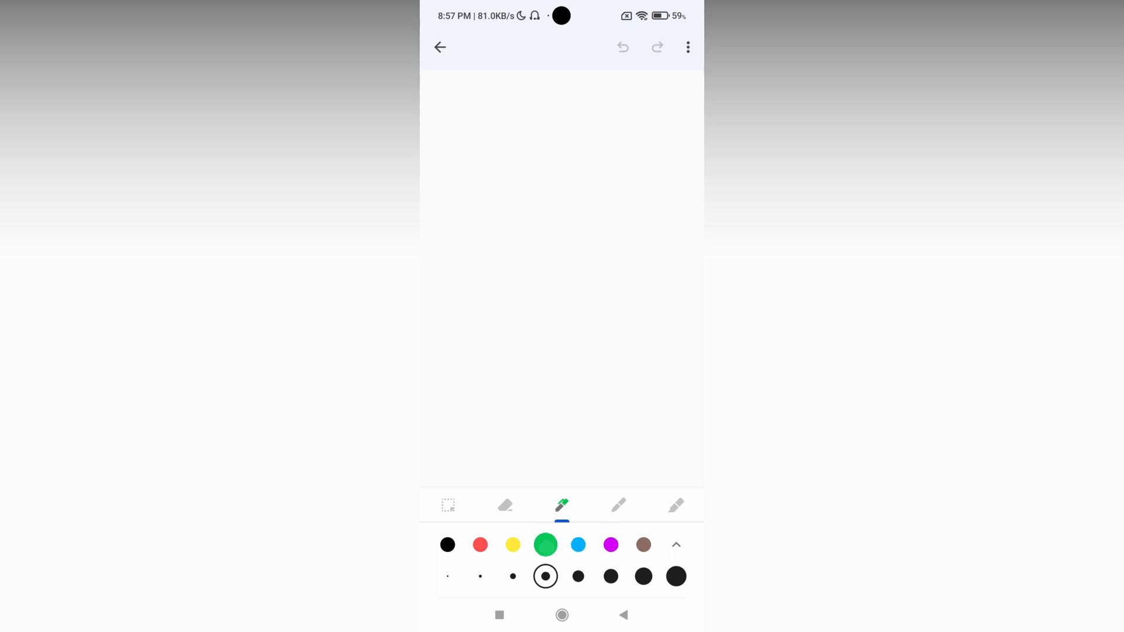
left_click(479, 576)
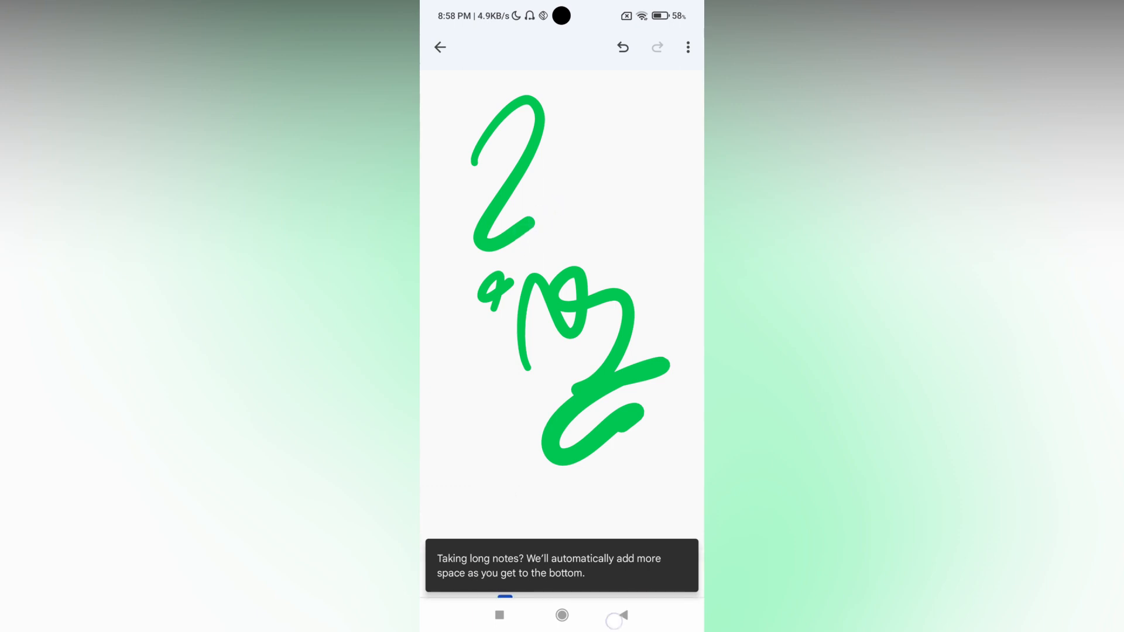
left_click(439, 47)
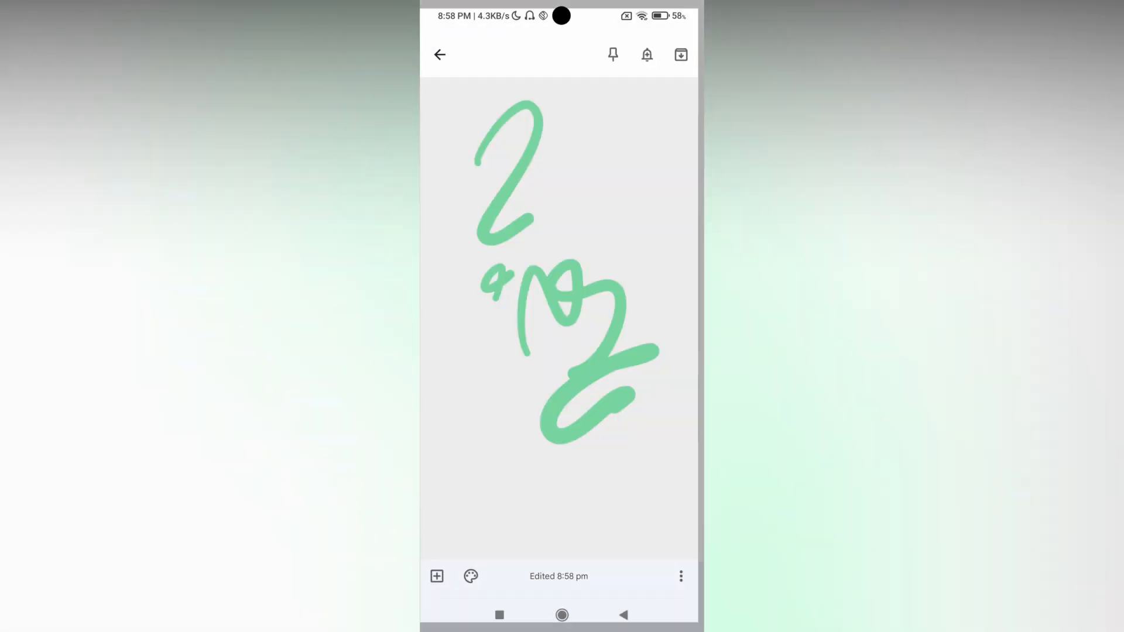
- Add a second drawing canvas to the note beneath the green drawing
left_click(437, 576)
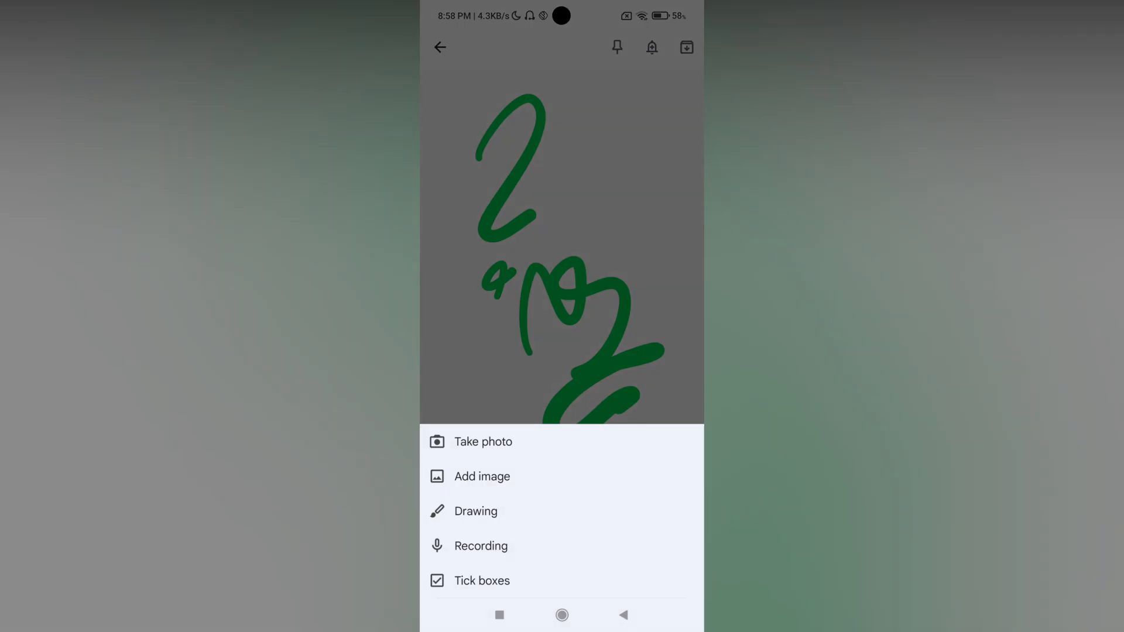
left_click(475, 510)
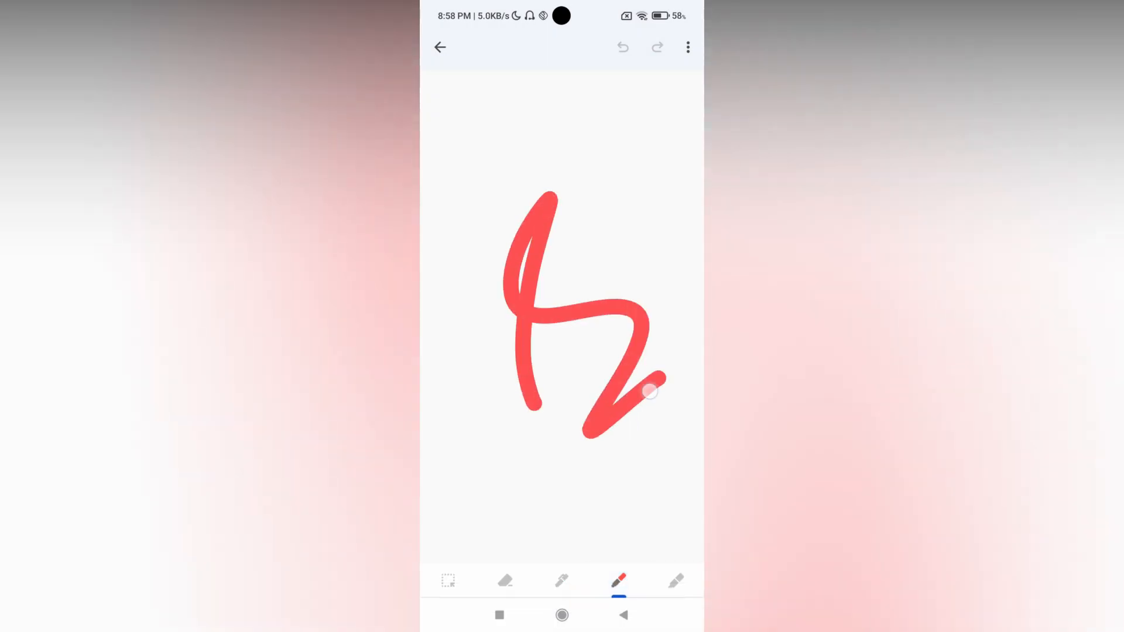
- Try marker and highlighter, settle on the pen in thick purple, and erase the leftover strokes
left_click(674, 581)
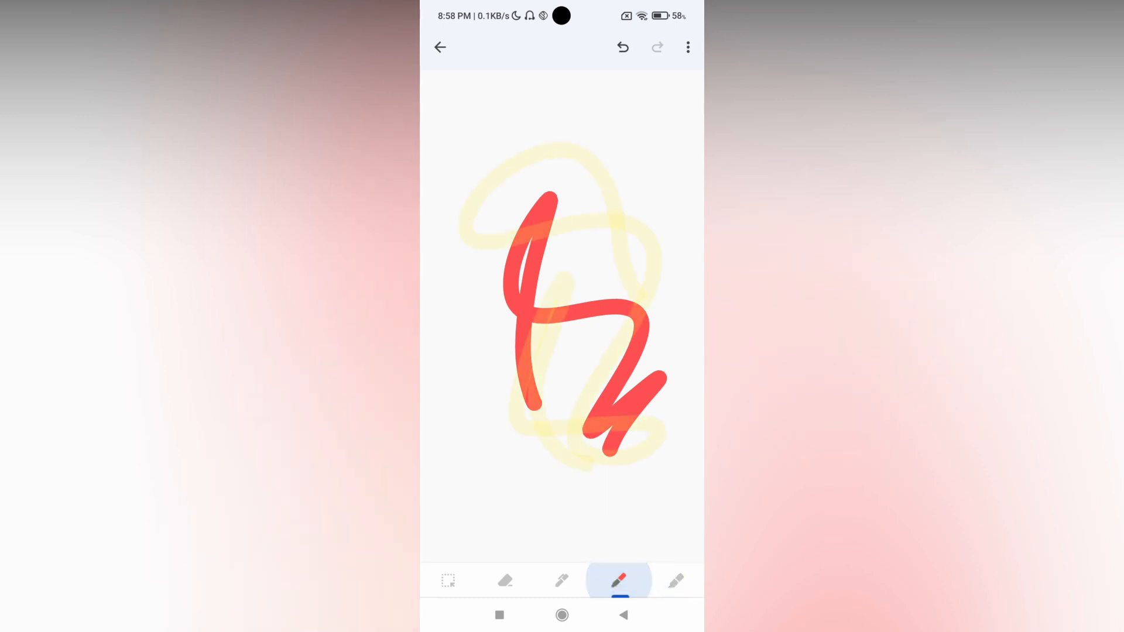
left_click(674, 580)
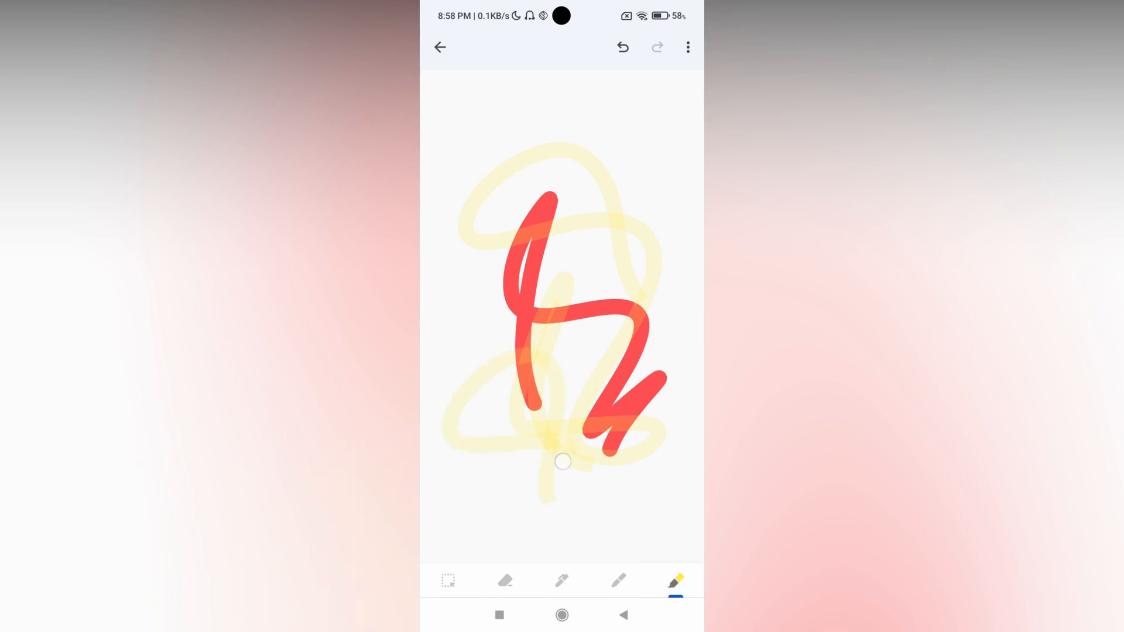
left_click(561, 581)
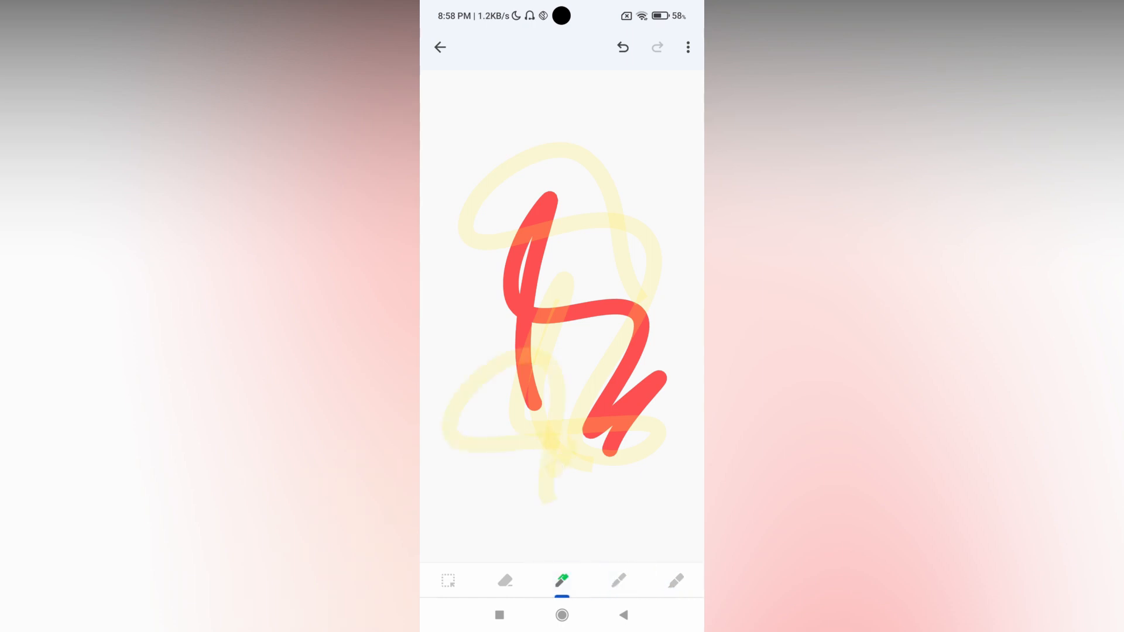
left_click(561, 581)
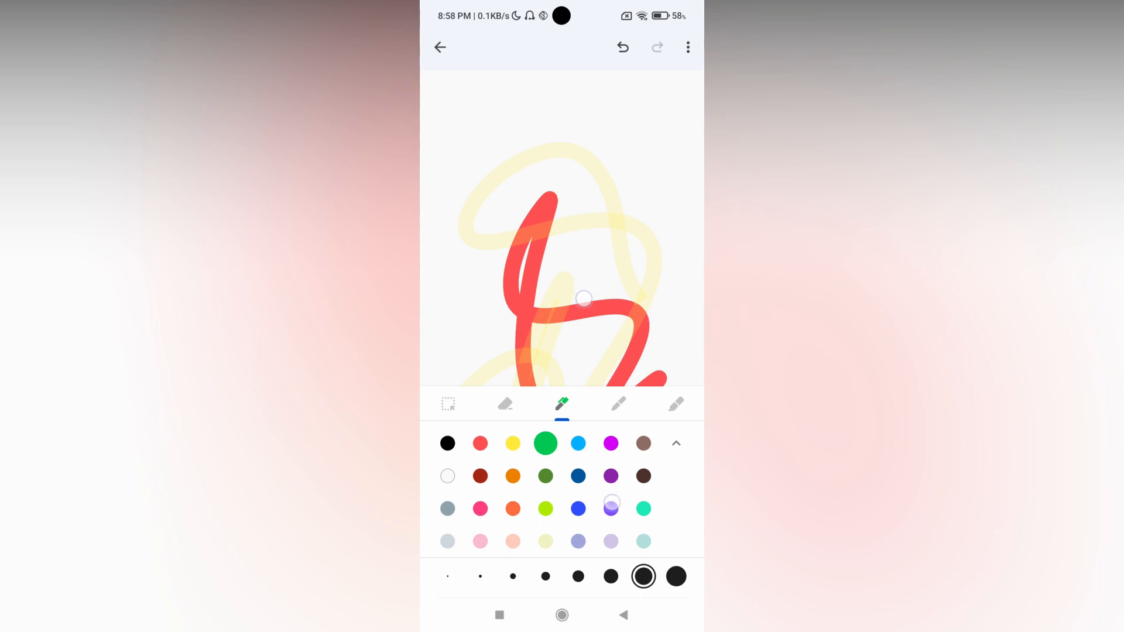
left_click(674, 443)
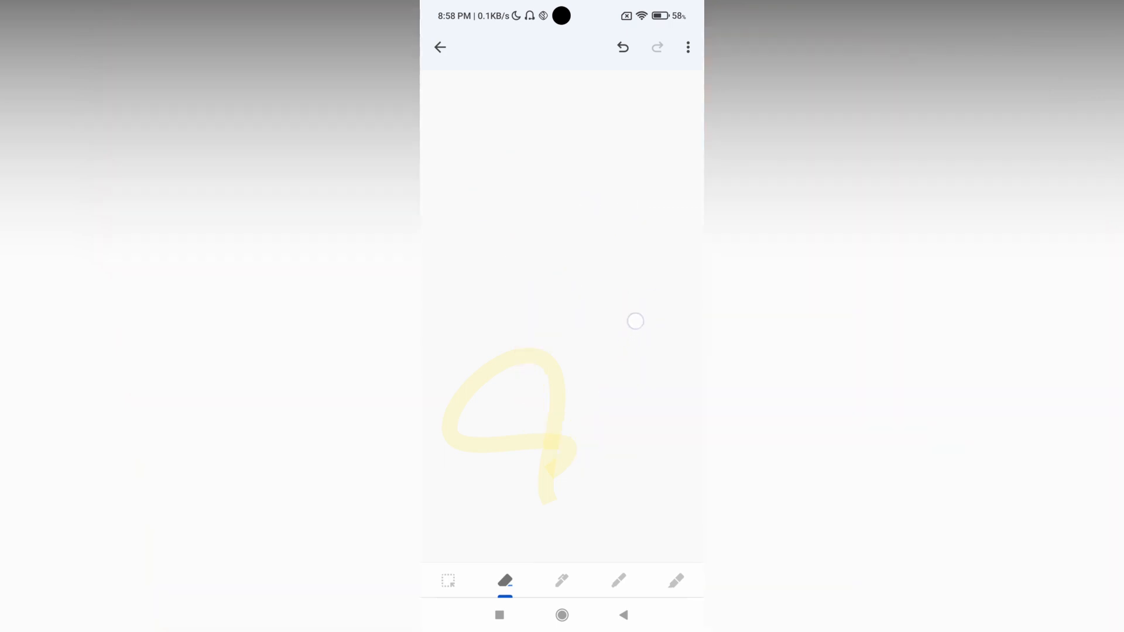
left_click(562, 581)
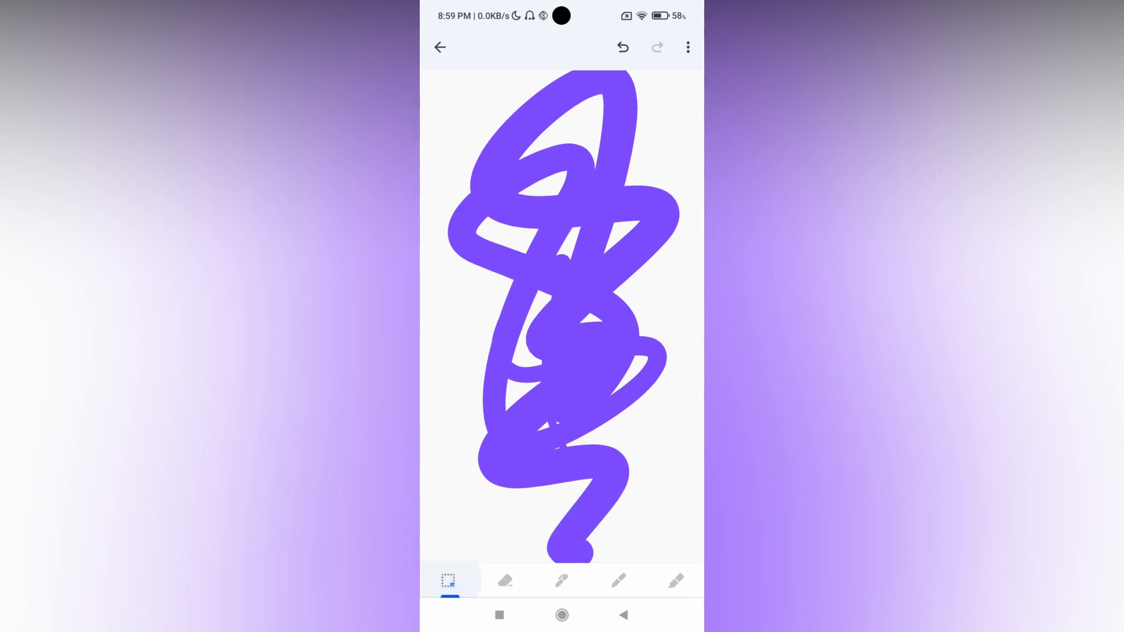
- Return to the notes list, reopen the note with both drawings, and go back again
left_click(439, 47)
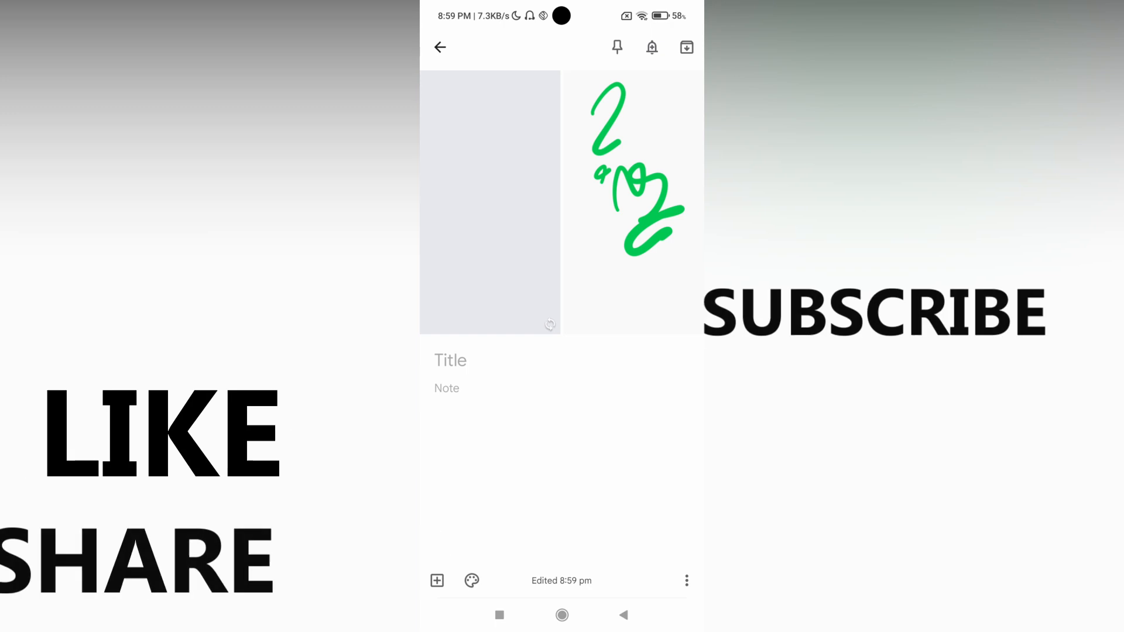
left_click(439, 47)
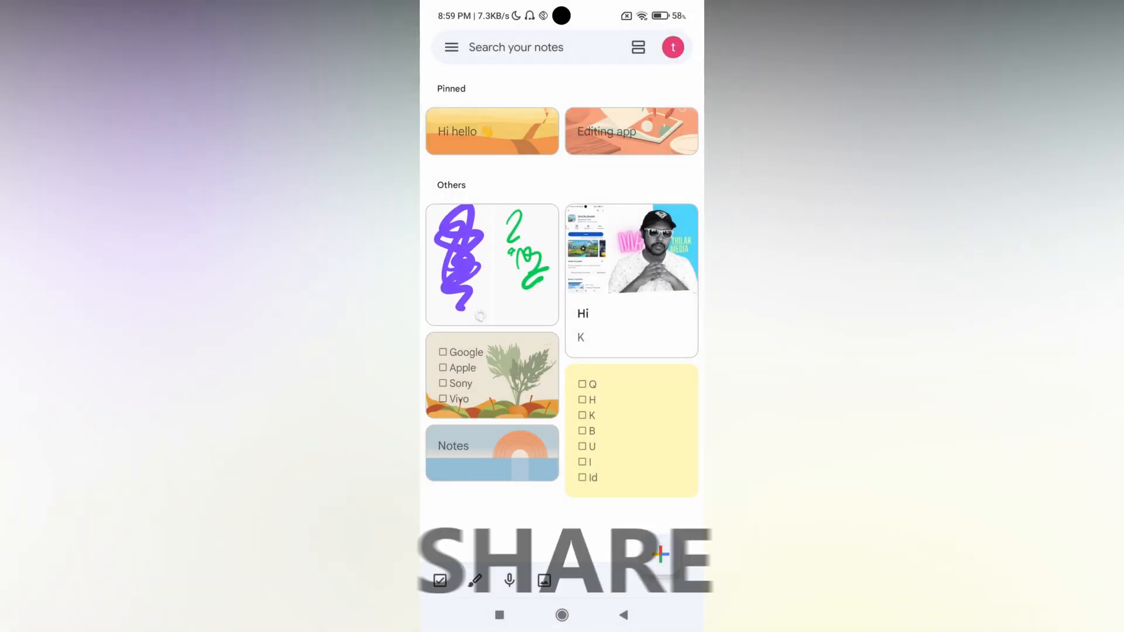
left_click(492, 263)
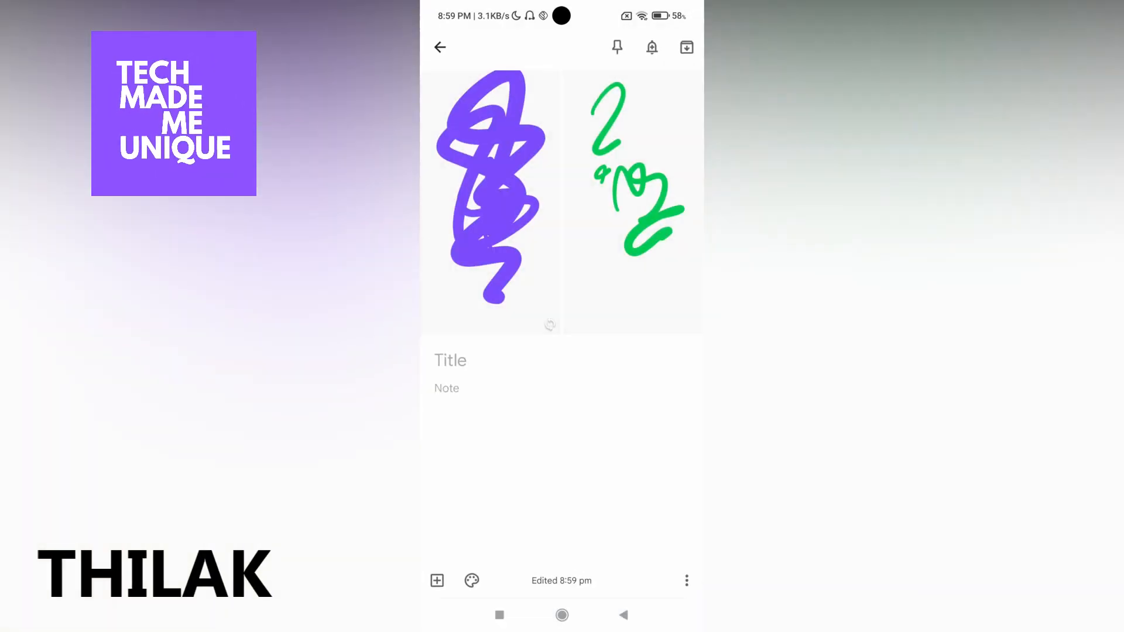
left_click(440, 47)
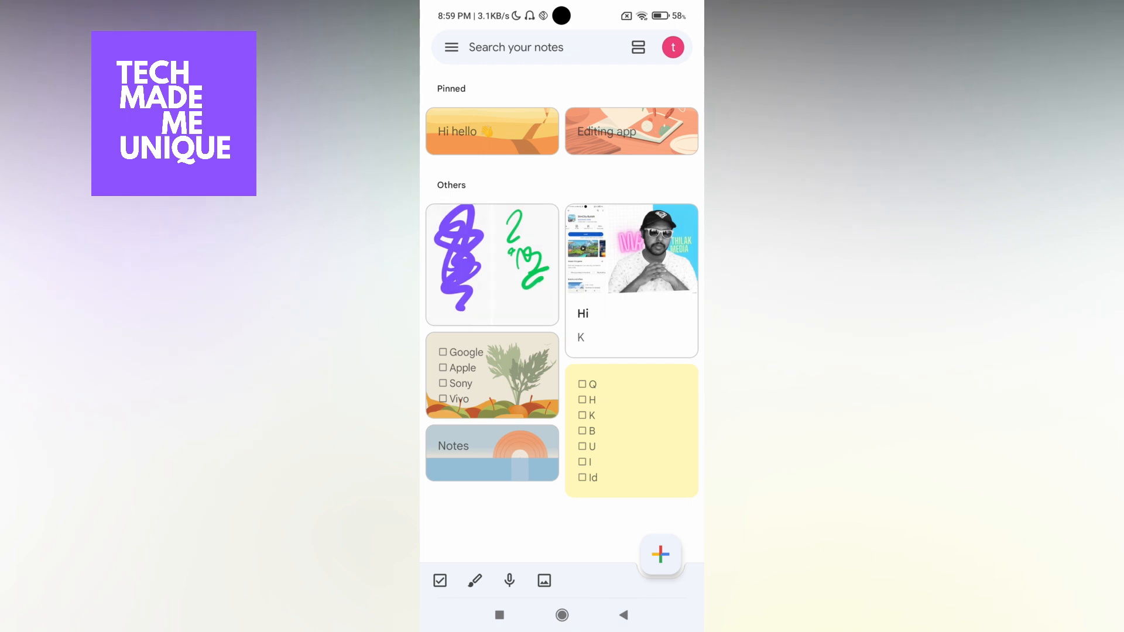